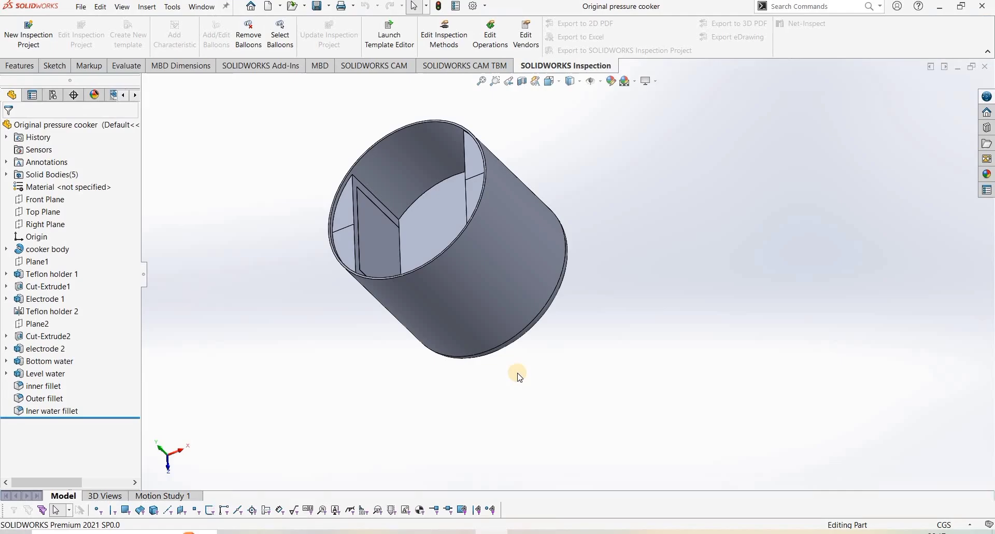
# Add an Import to Geometry 1 and import the Original pressure cooker .SLDPRT file.
pyautogui.moveTo(517, 376); pyautogui.dragTo(538, 362)
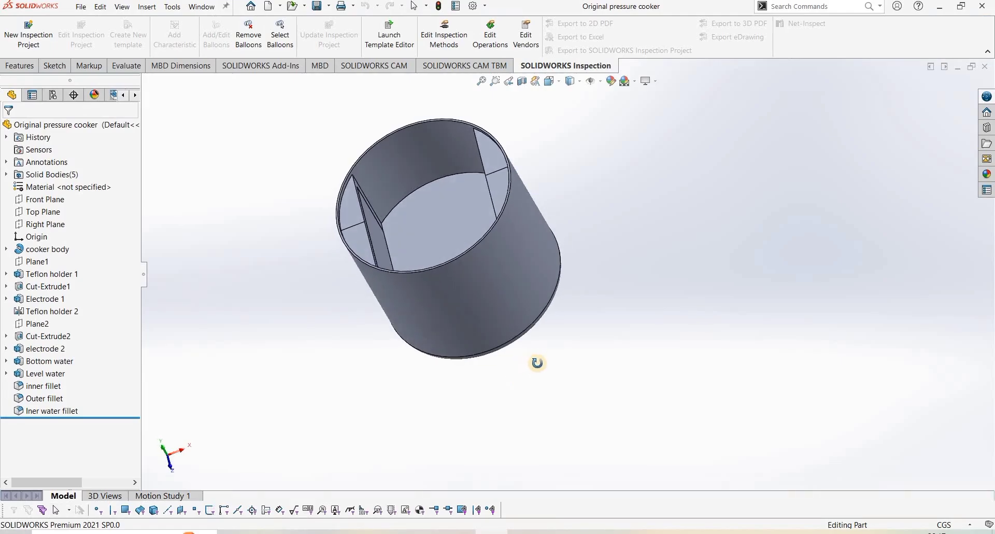
pyautogui.moveTo(536, 362); pyautogui.dragTo(445, 254)
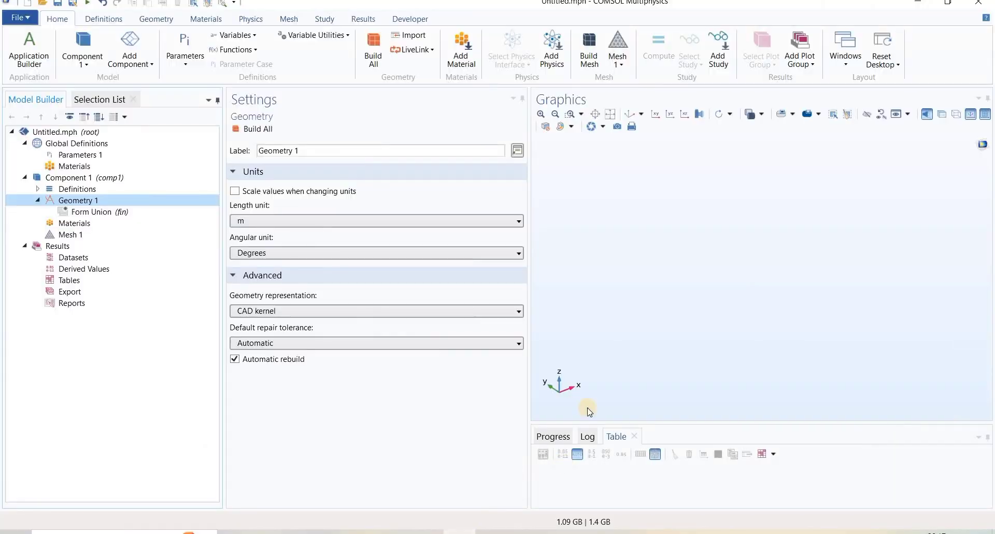
pyautogui.moveTo(118, 205)
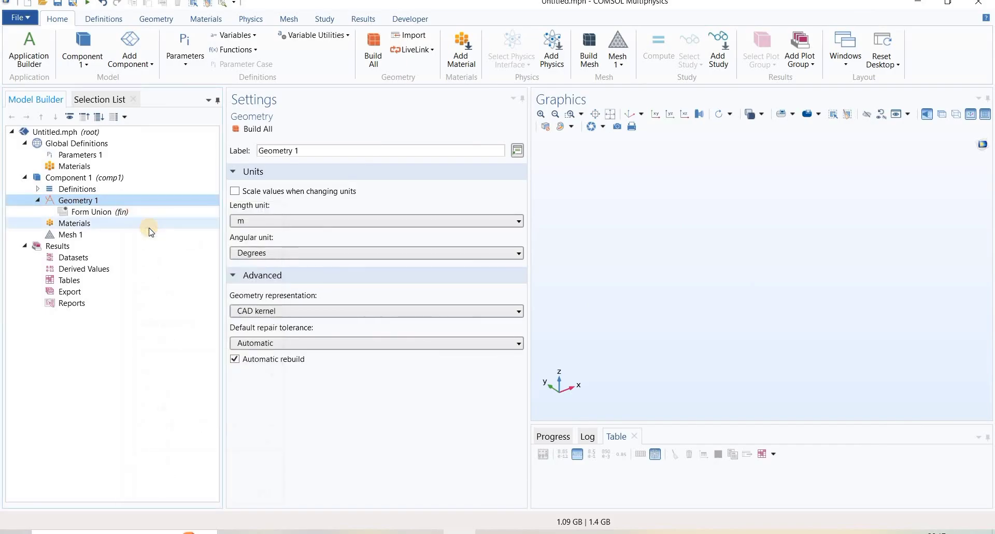
pyautogui.click(415, 36)
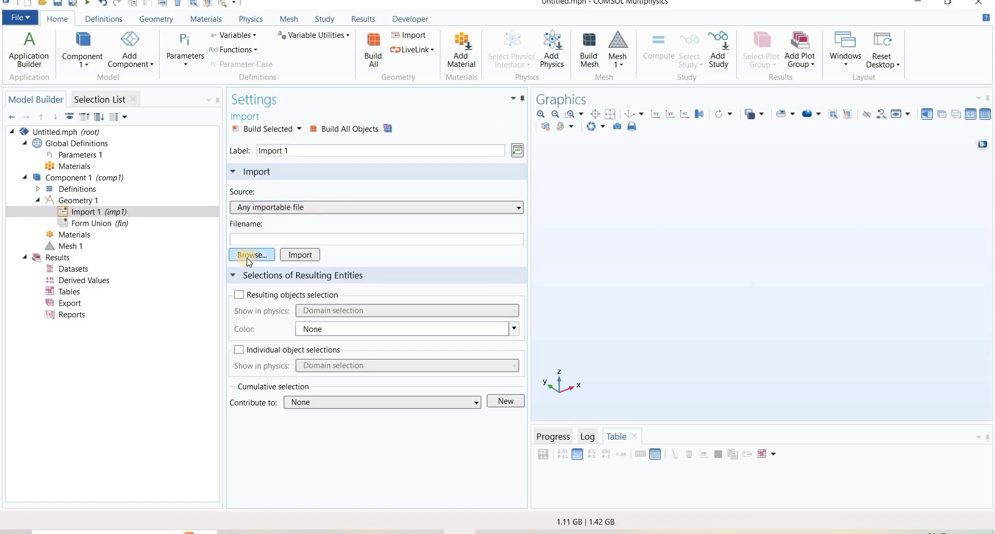
pyautogui.click(252, 255)
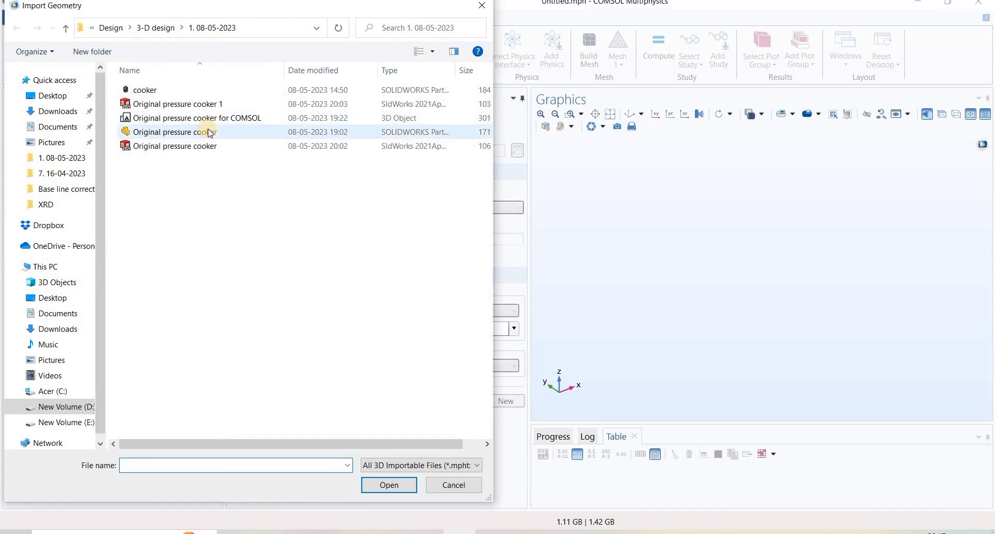
pyautogui.click(175, 132)
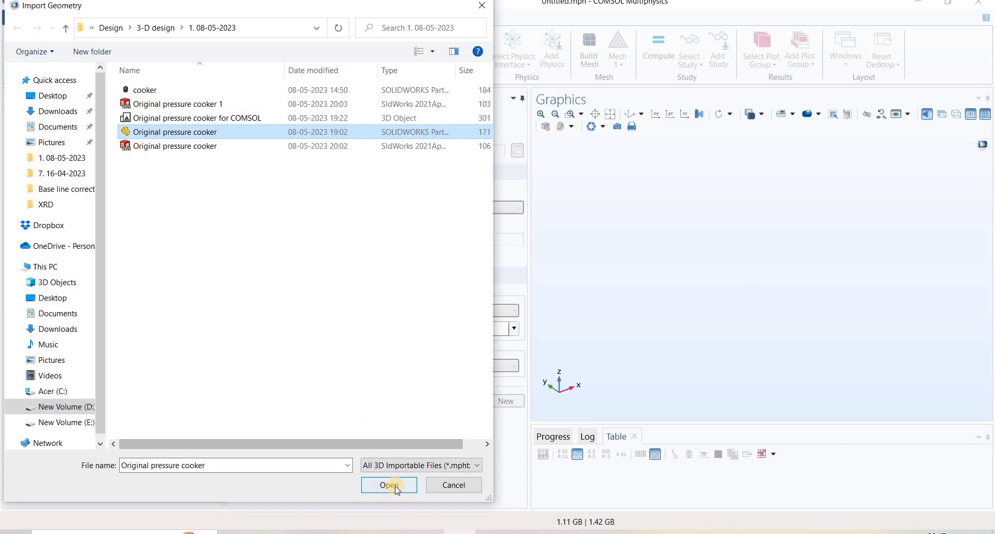
pyautogui.click(389, 485)
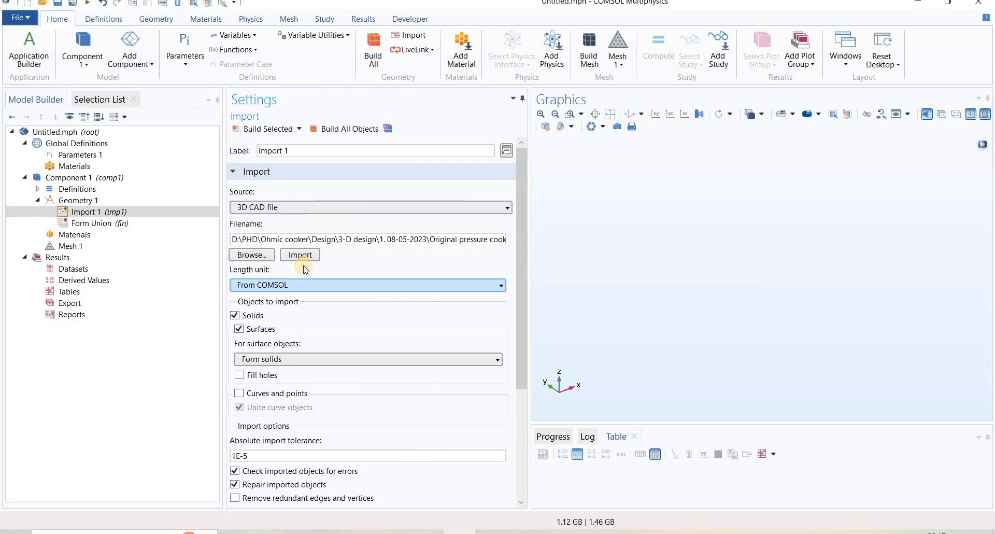
pyautogui.click(300, 255)
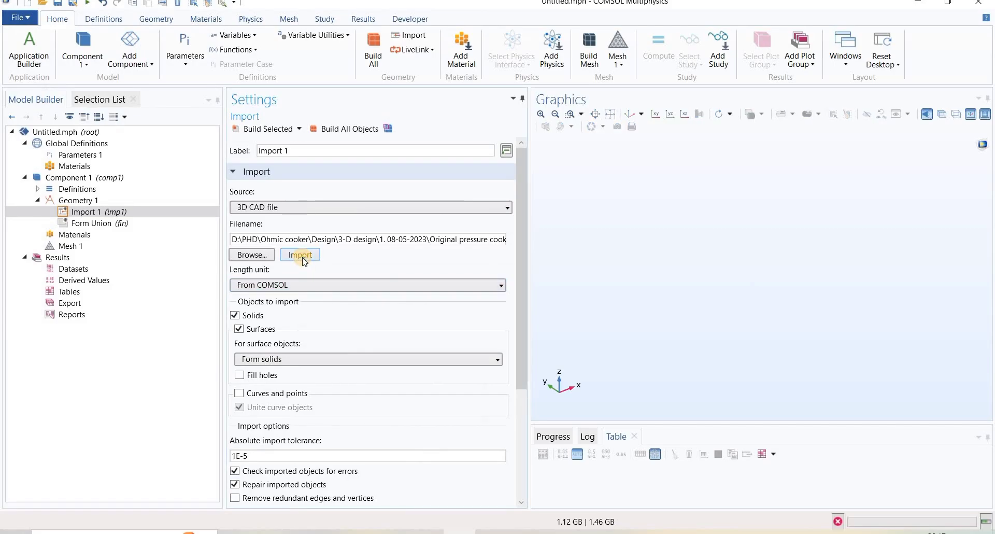
pyautogui.click(300, 254)
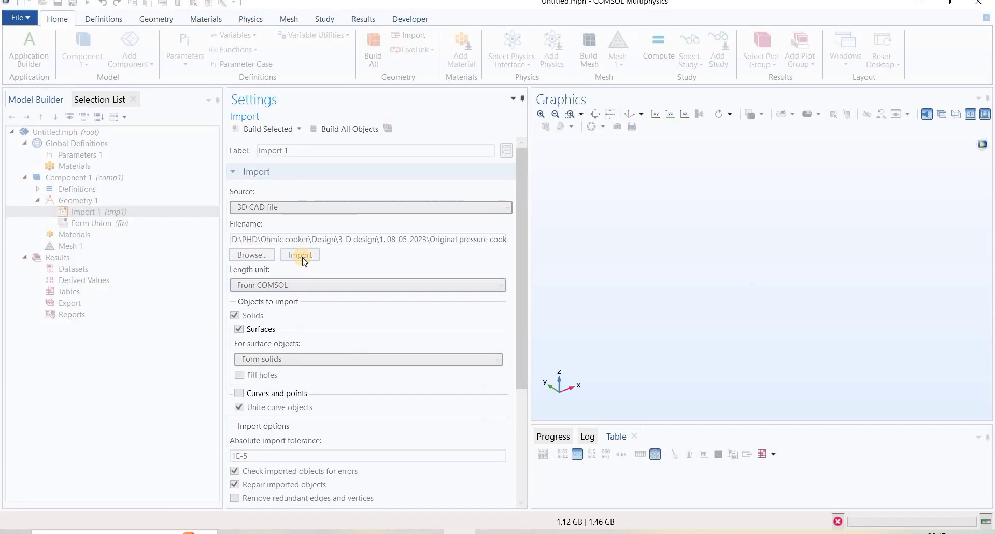
pyautogui.click(300, 255)
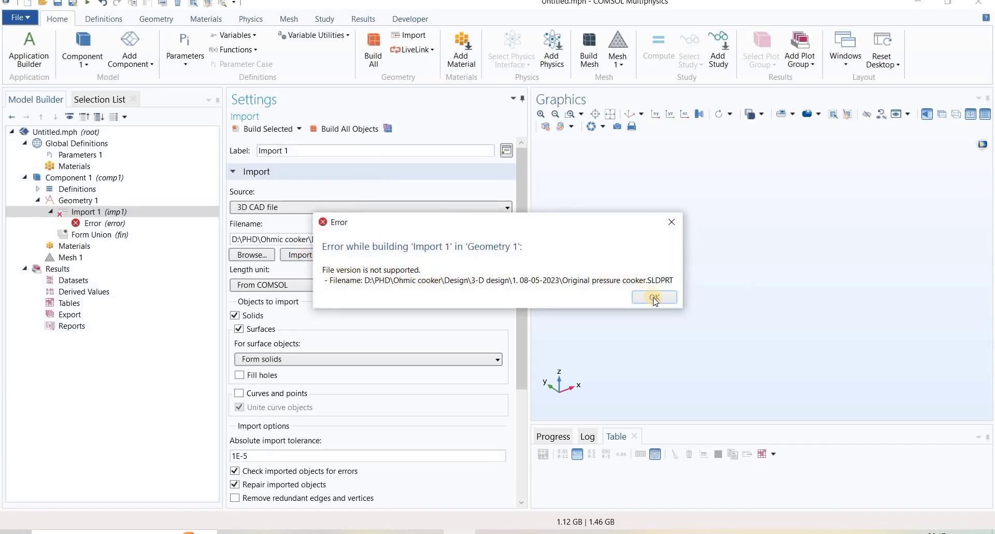
# Dismiss the 'File version is not supported' error dialog.
pyautogui.click(654, 297)
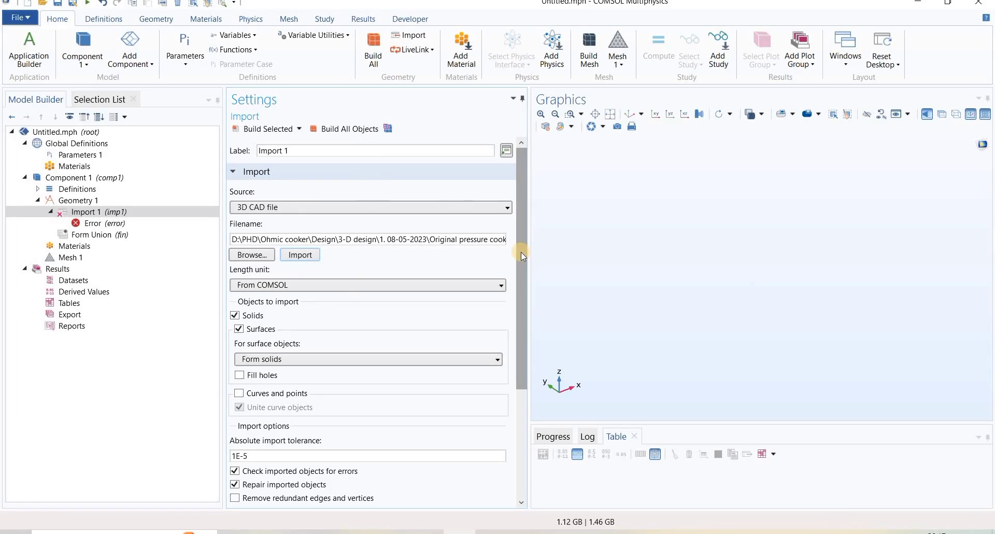
pyautogui.moveTo(410, 411)
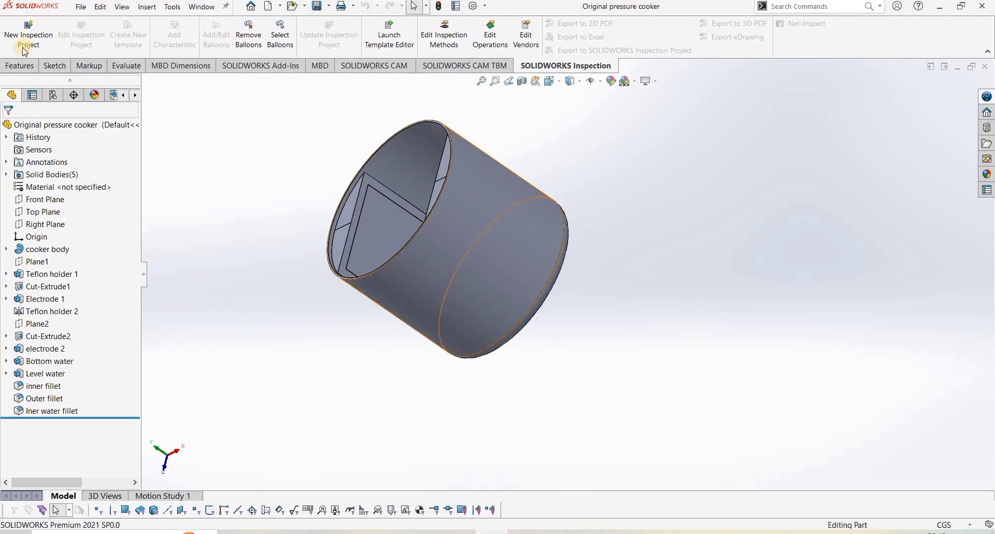
# Save the cooker part with File > Save As, showing the Save as type list.
pyautogui.click(81, 6)
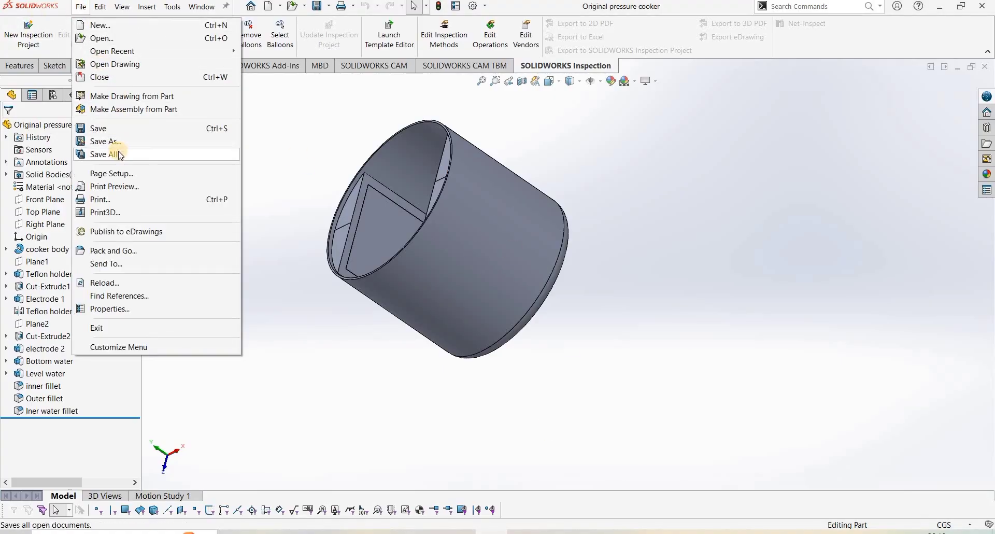
pyautogui.click(102, 154)
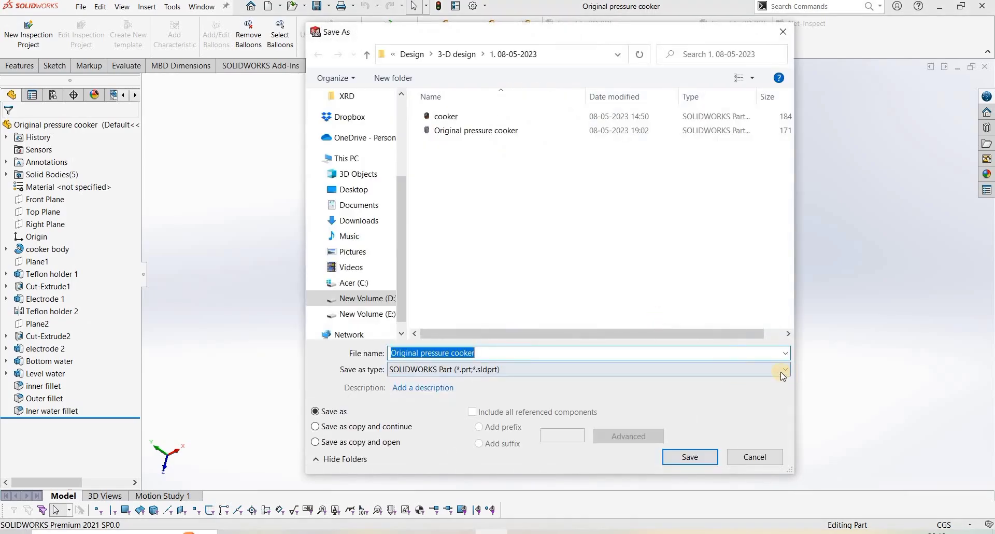
pyautogui.click(785, 369)
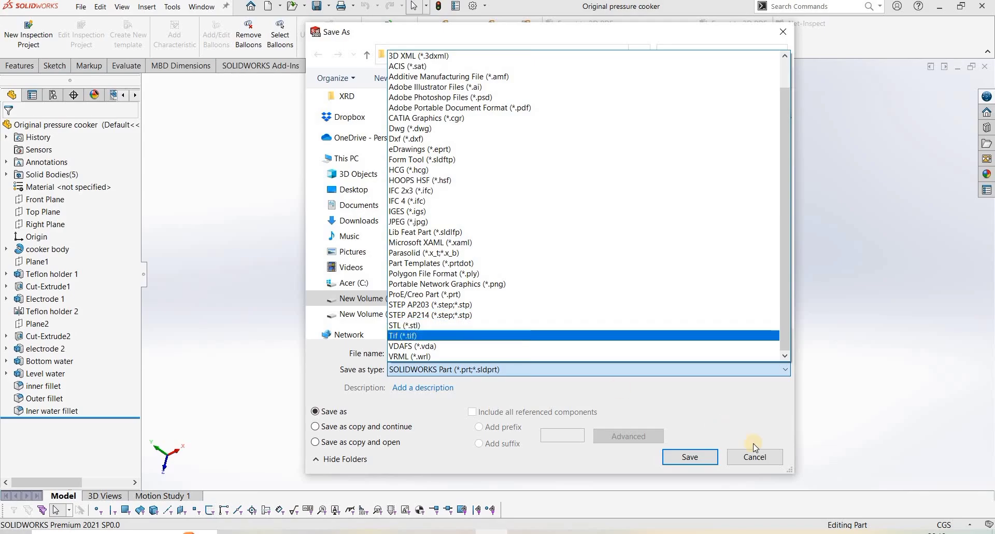
pyautogui.click(411, 356)
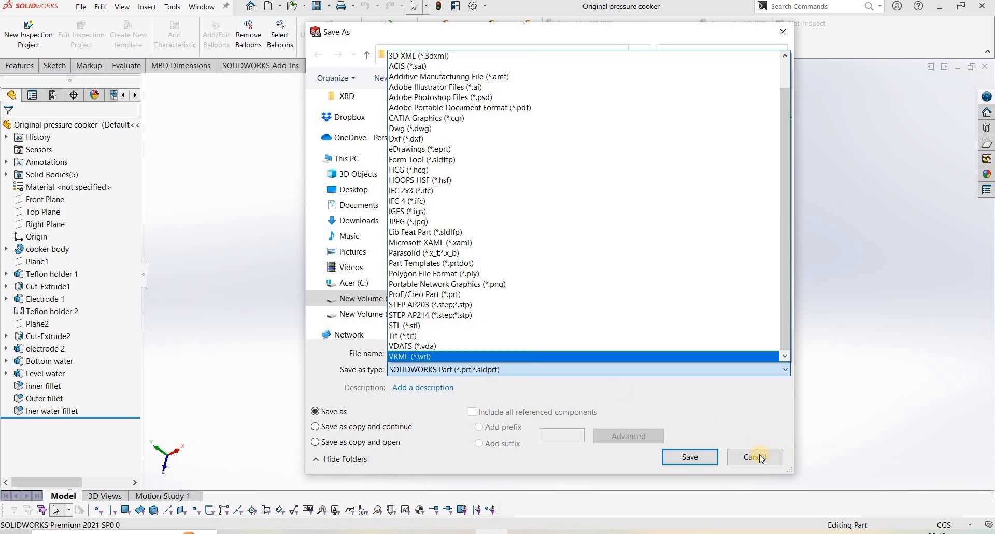
pyautogui.moveTo(732, 424)
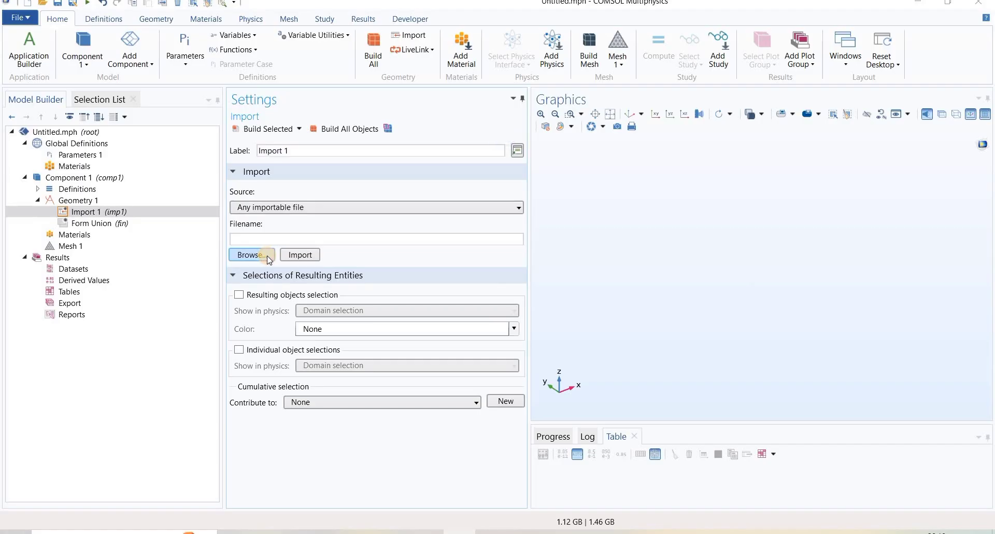
# Import the 'Original pressure cooker for COMSOL' file into Import 1.
pyautogui.click(249, 255)
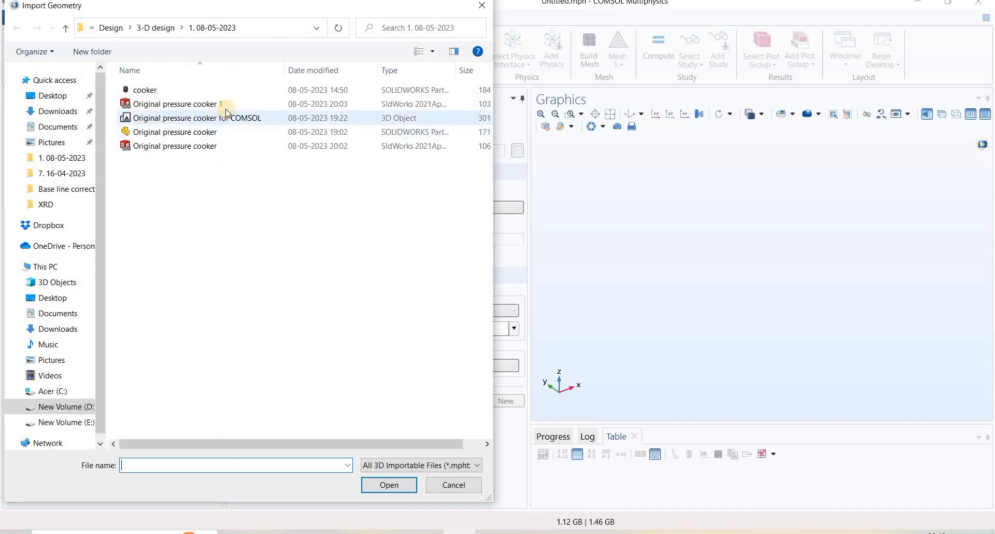
pyautogui.click(183, 118)
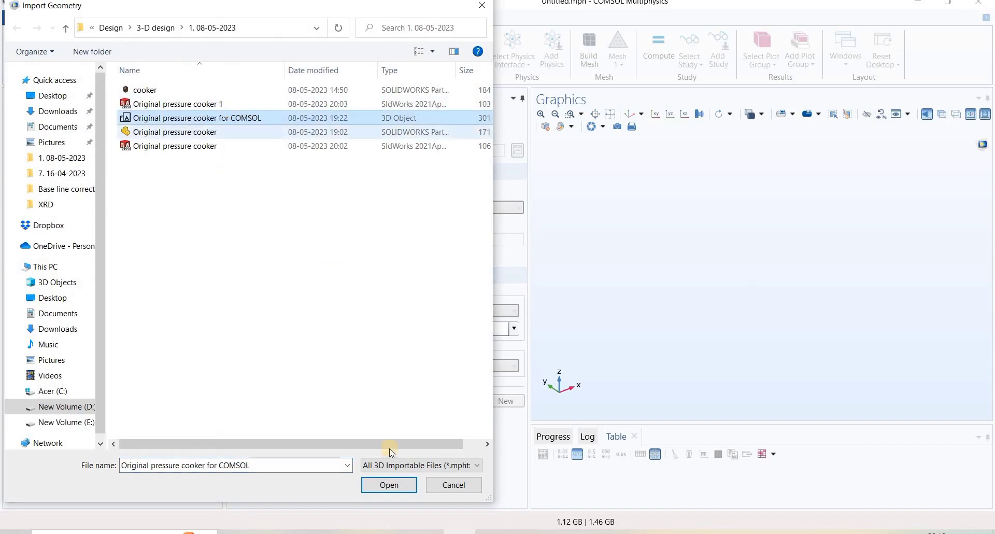
pyautogui.click(389, 485)
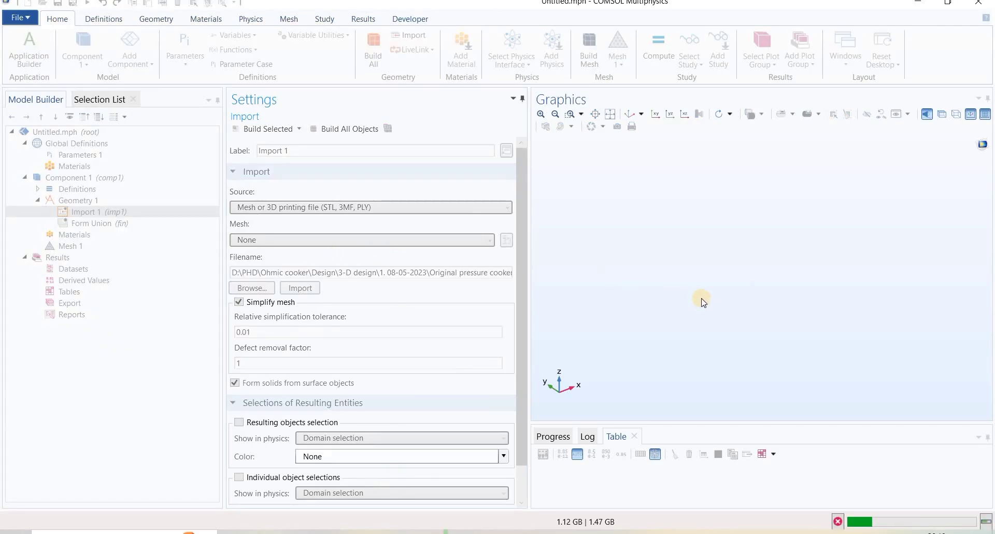
pyautogui.click(300, 287)
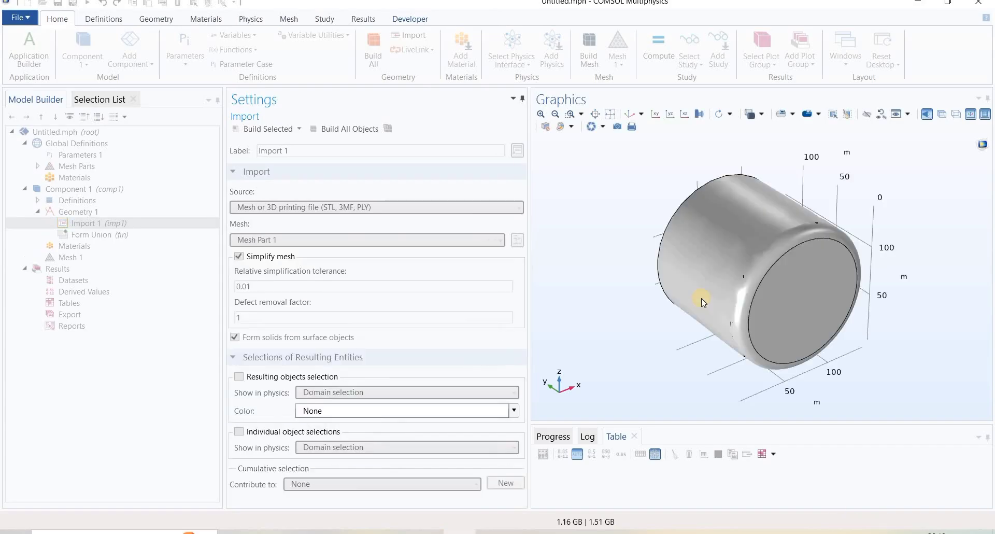
# Orbit the imported cooker and select it, confirming it is one combined object.
pyautogui.moveTo(702, 303); pyautogui.dragTo(695, 311)
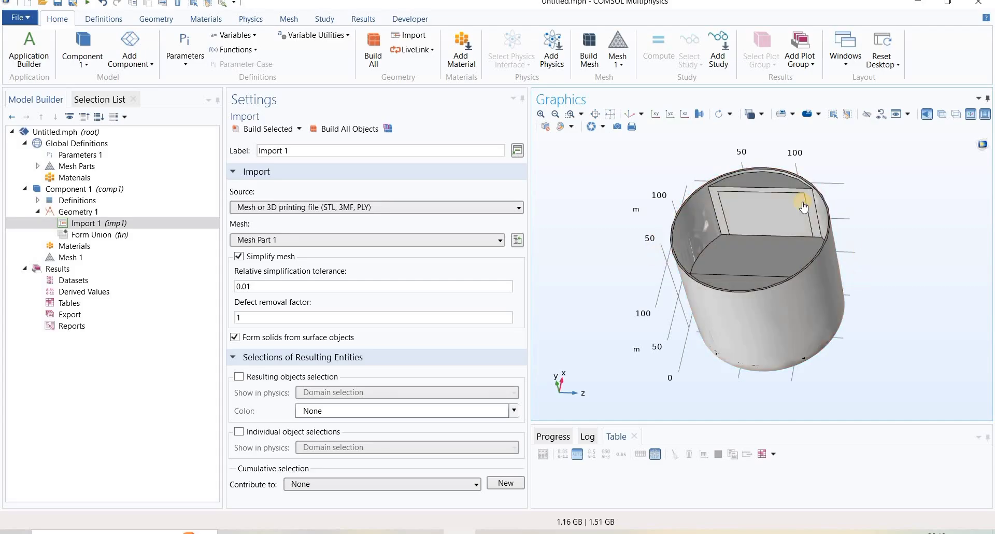
pyautogui.click(740, 248)
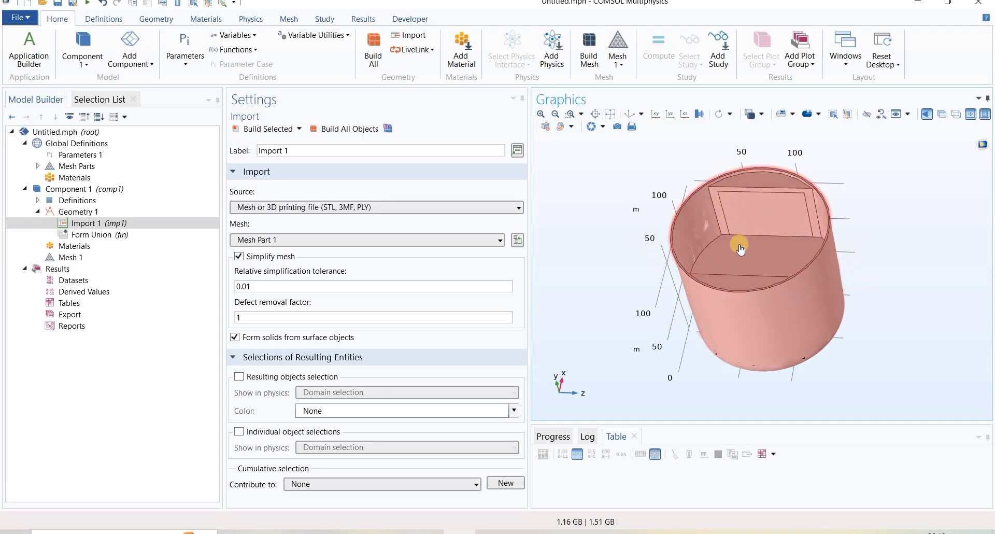
pyautogui.moveTo(739, 248); pyautogui.dragTo(647, 292)
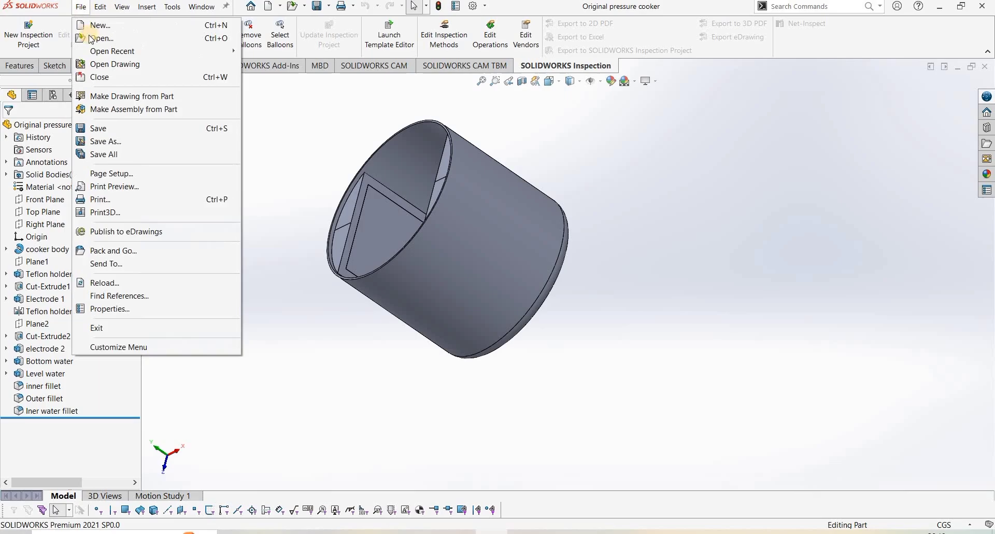
# Bring up SOLIDWORKS file commands for the pressure cooker part.
pyautogui.click(365, 282)
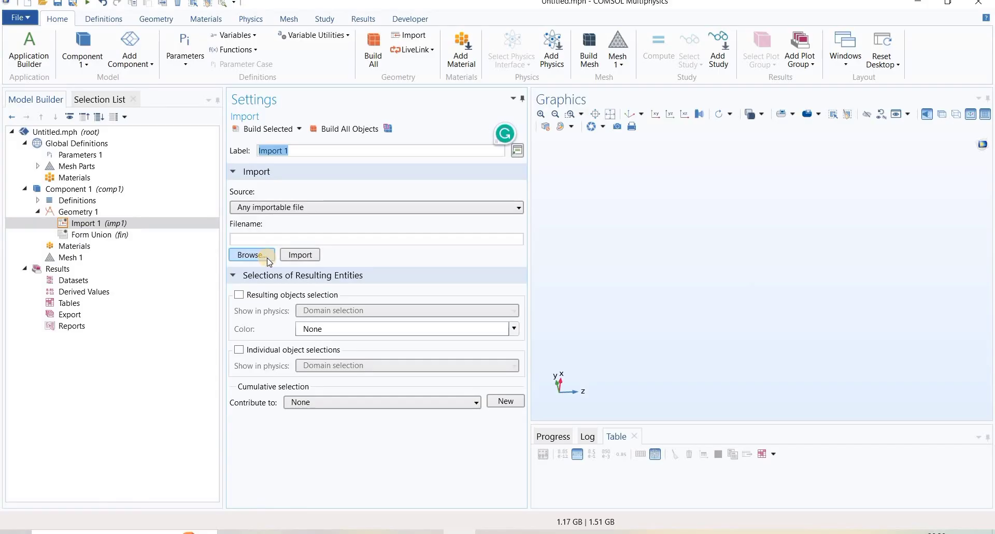
# Import 'Original pressure cooker 1' into Import 1 as CAD geometry.
pyautogui.click(251, 254)
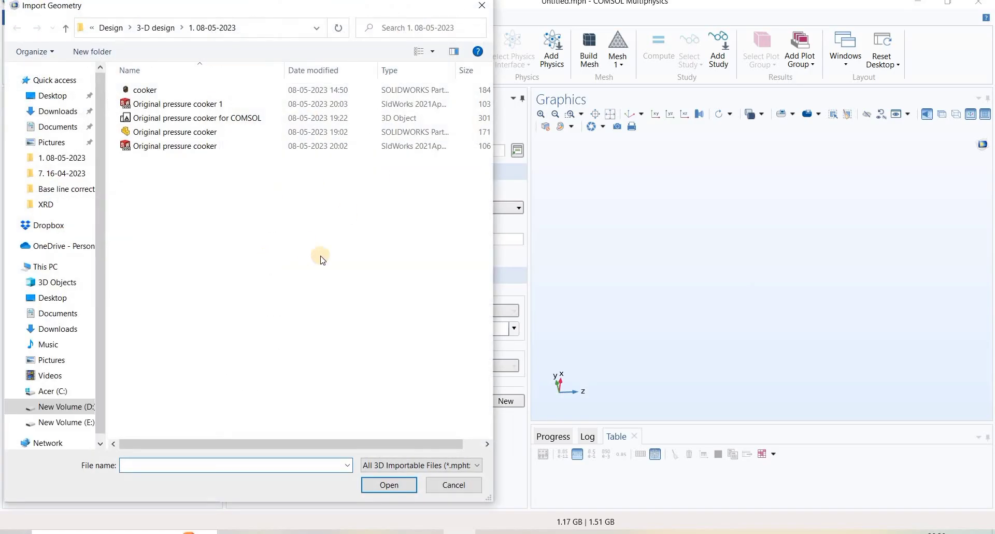
pyautogui.click(178, 104)
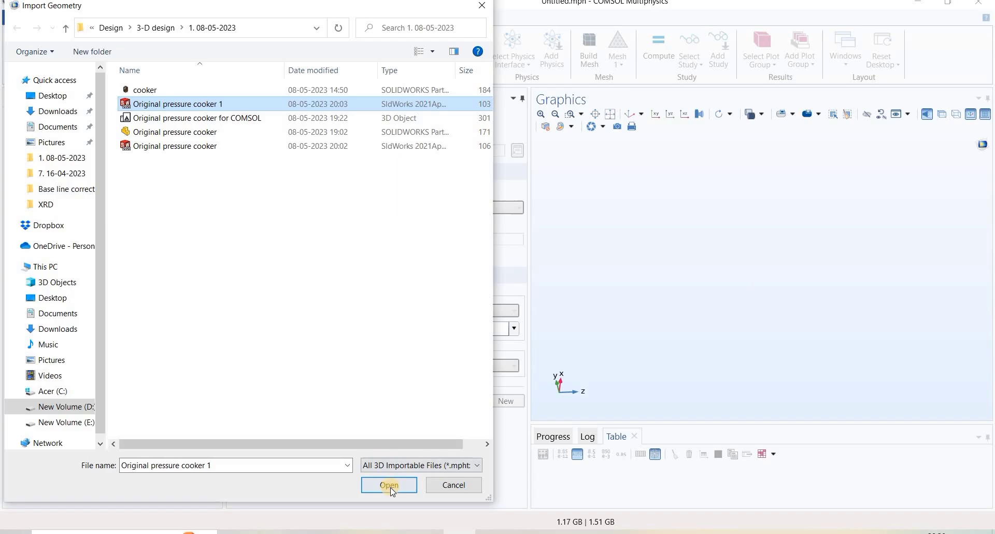
pyautogui.click(389, 485)
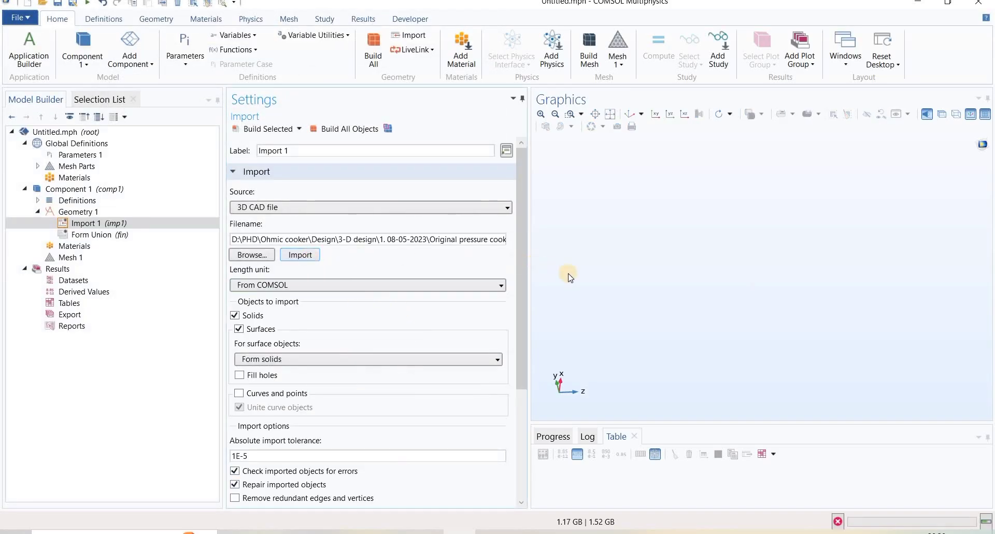
pyautogui.click(299, 255)
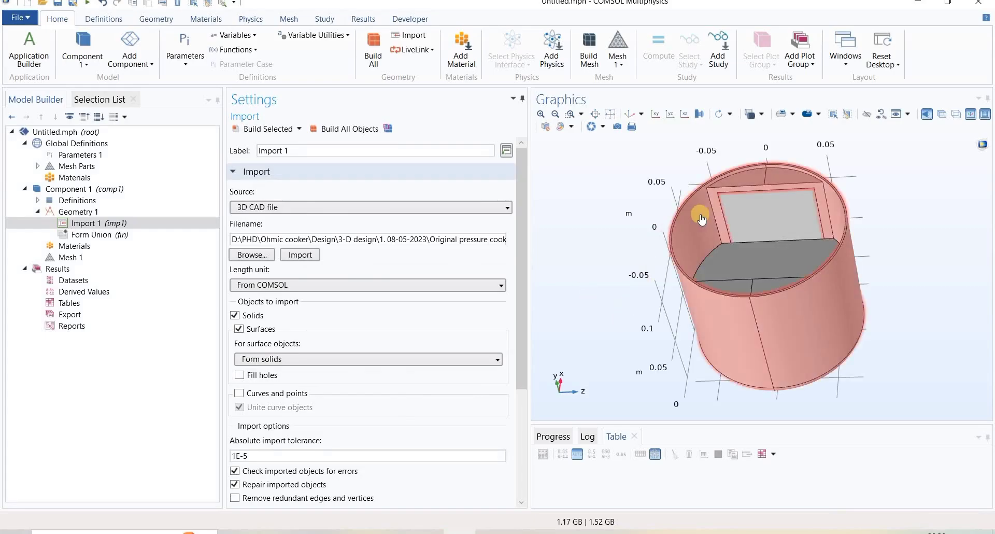